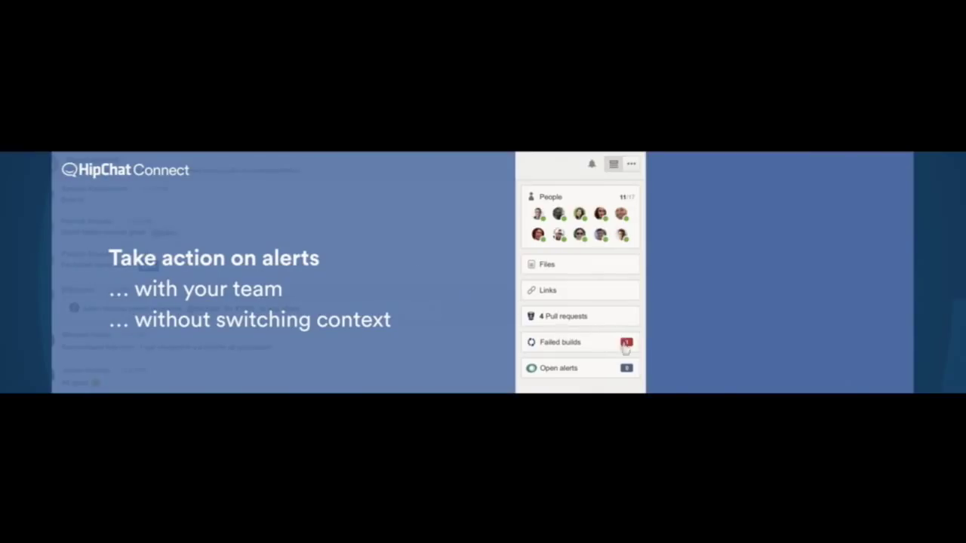
# - Retrigger the failing Acme backend build from the Failed builds list
pyautogui.click(575, 341)
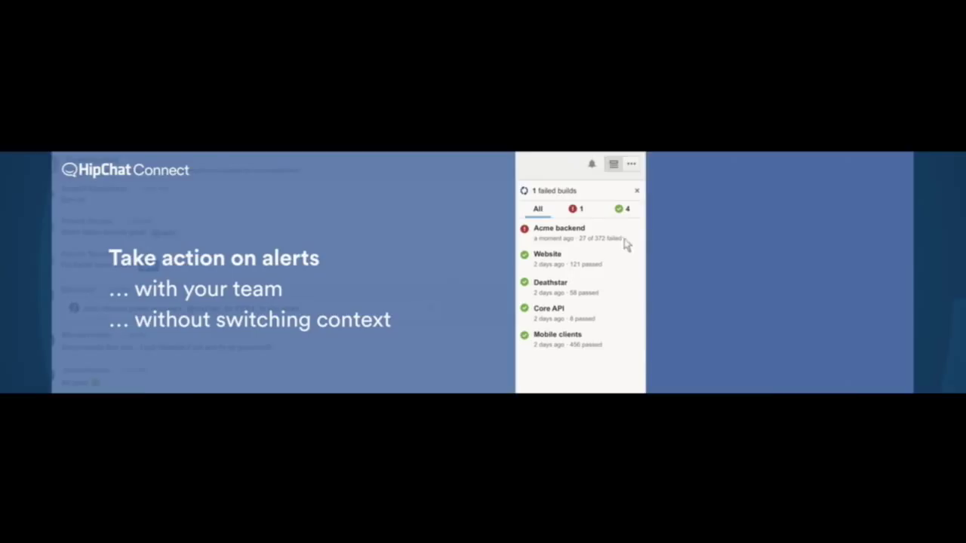
pyautogui.click(631, 229)
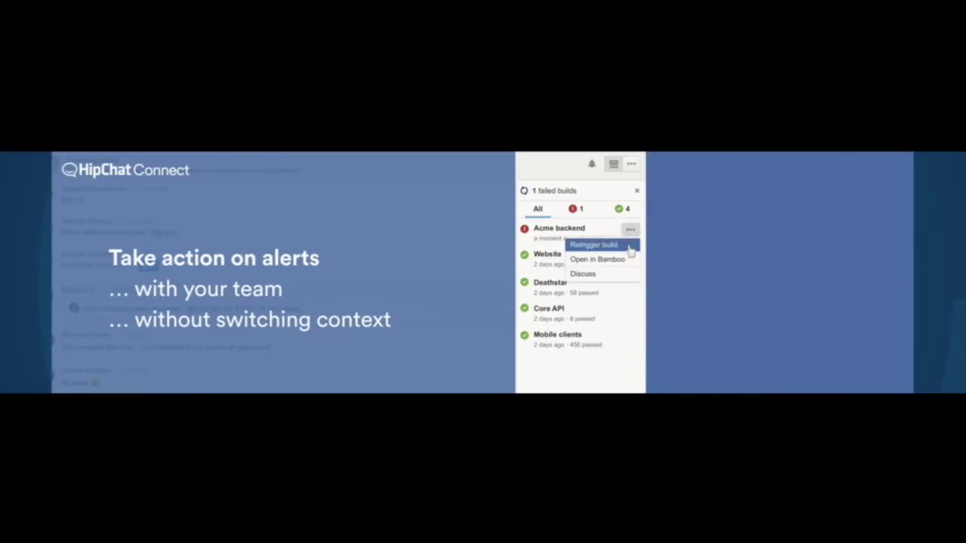
pyautogui.click(594, 244)
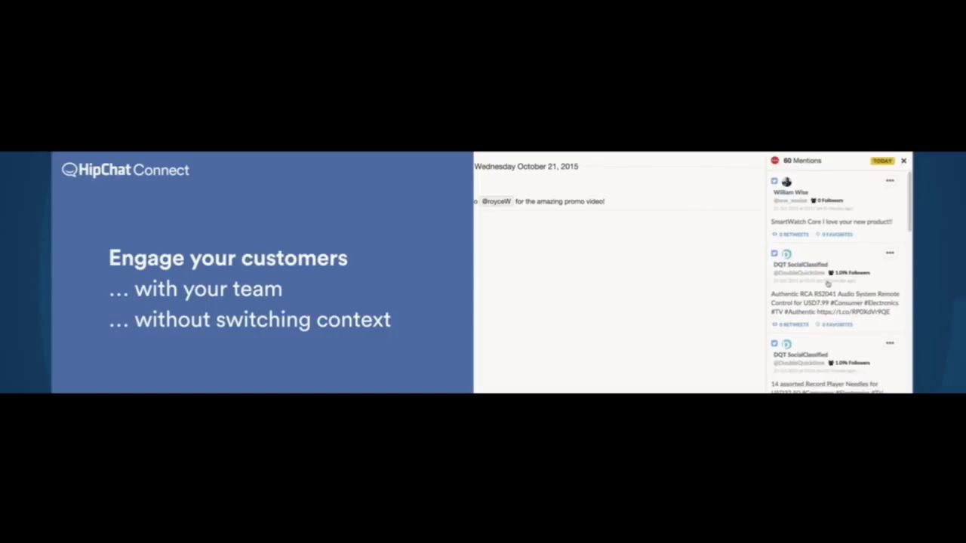
pyautogui.moveTo(869, 248)
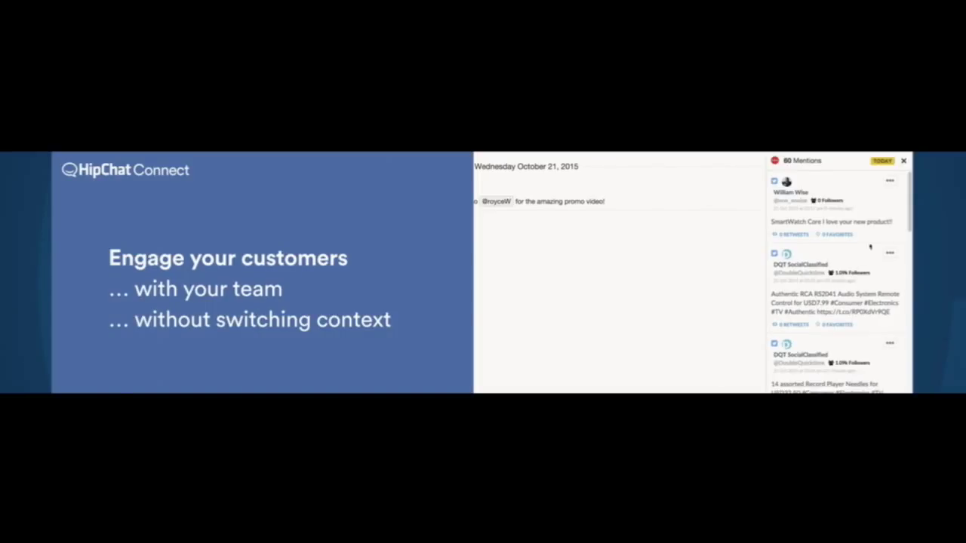
# - Close the Mentions panel to return to the room overview
pyautogui.click(888, 181)
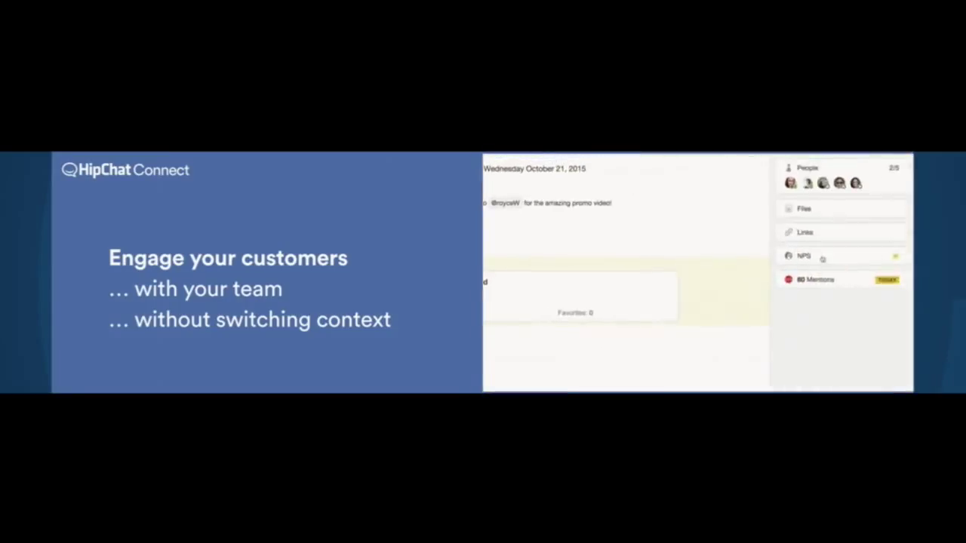
# - Filter the NPS feedback to Promoters, then to Detractors only
pyautogui.click(803, 256)
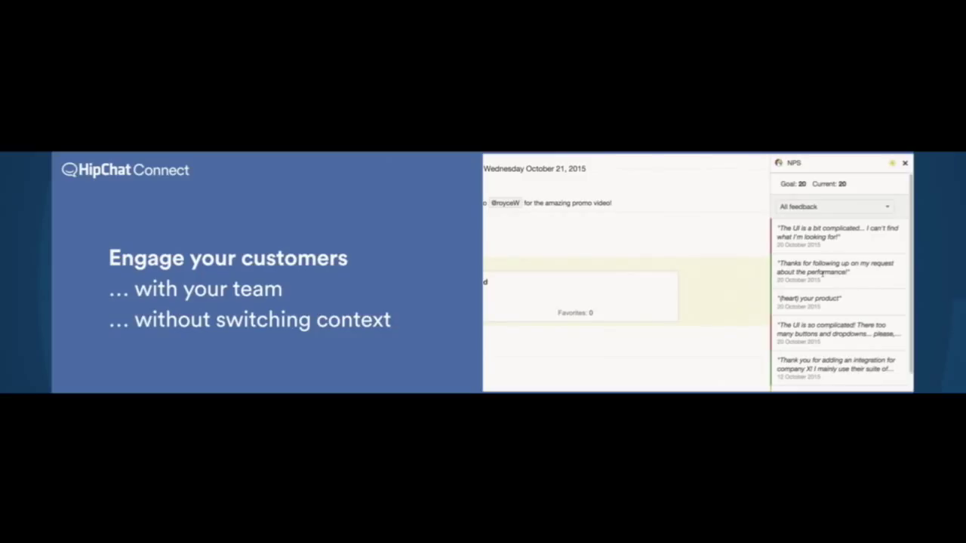
pyautogui.click(833, 206)
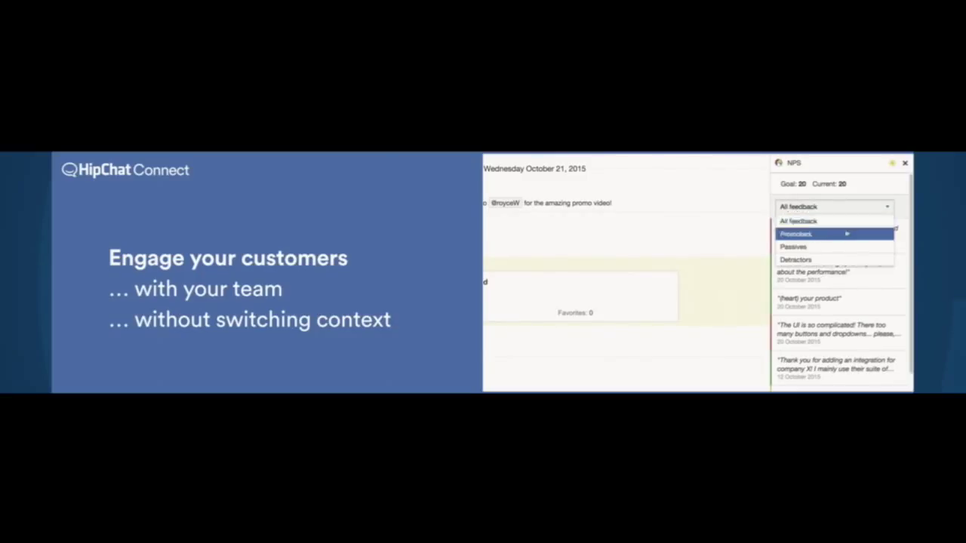
pyautogui.click(793, 233)
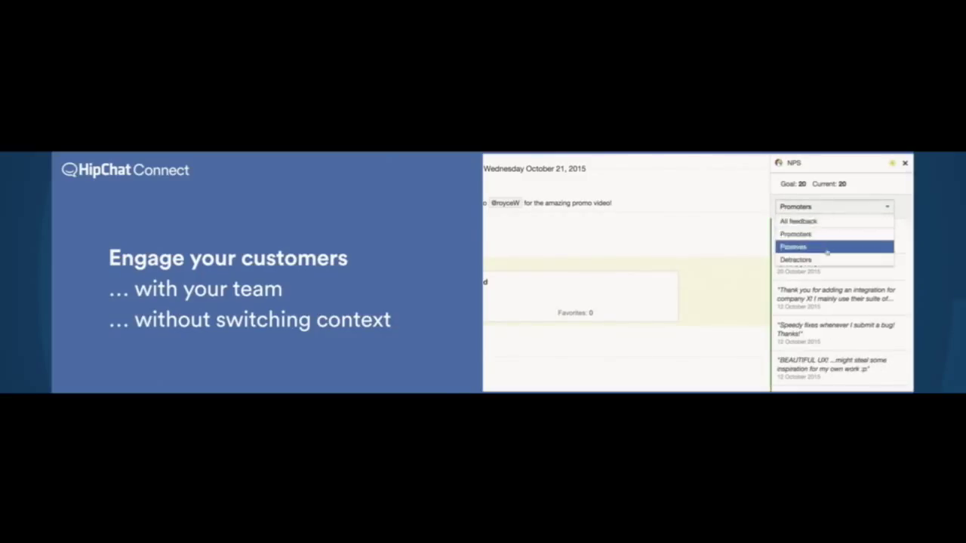
pyautogui.click(793, 260)
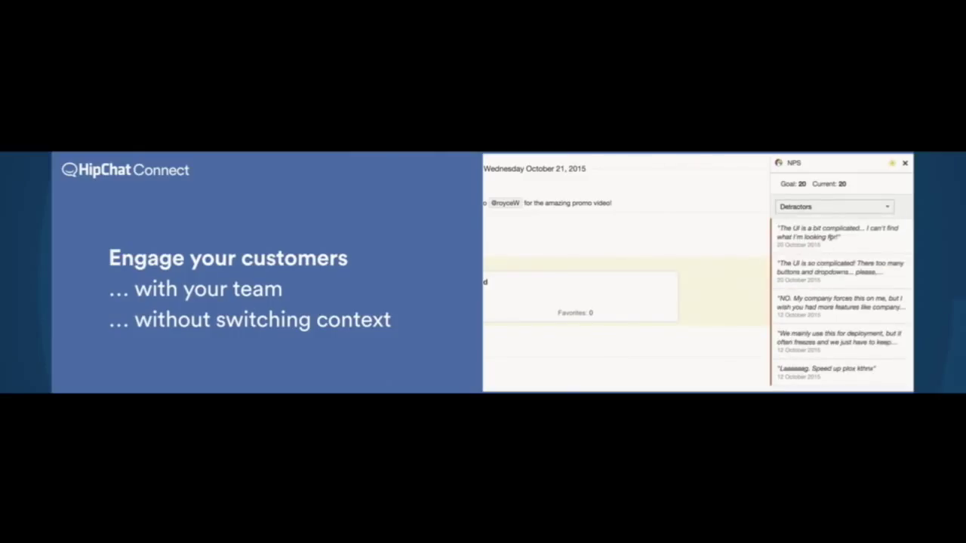
pyautogui.click(837, 235)
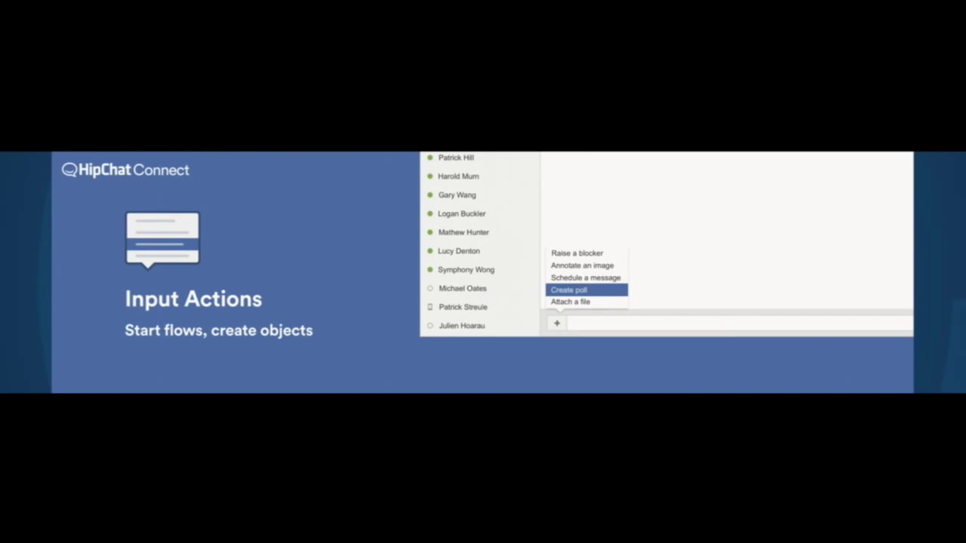
# - Choose Create poll from the message input actions
pyautogui.click(568, 289)
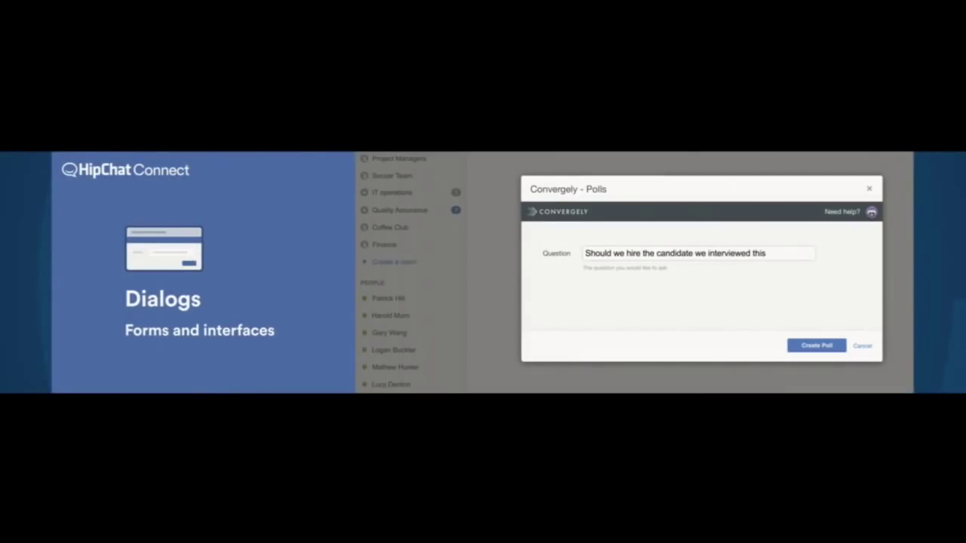
# - Finish the question with 'morning?' and create the Convergely hiring poll
pyautogui.write('morning?')
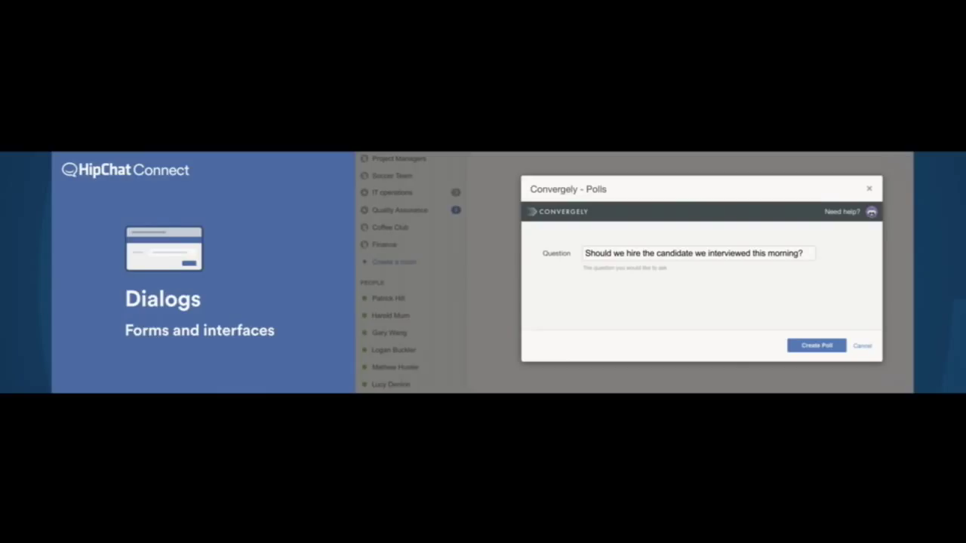
pyautogui.click(816, 344)
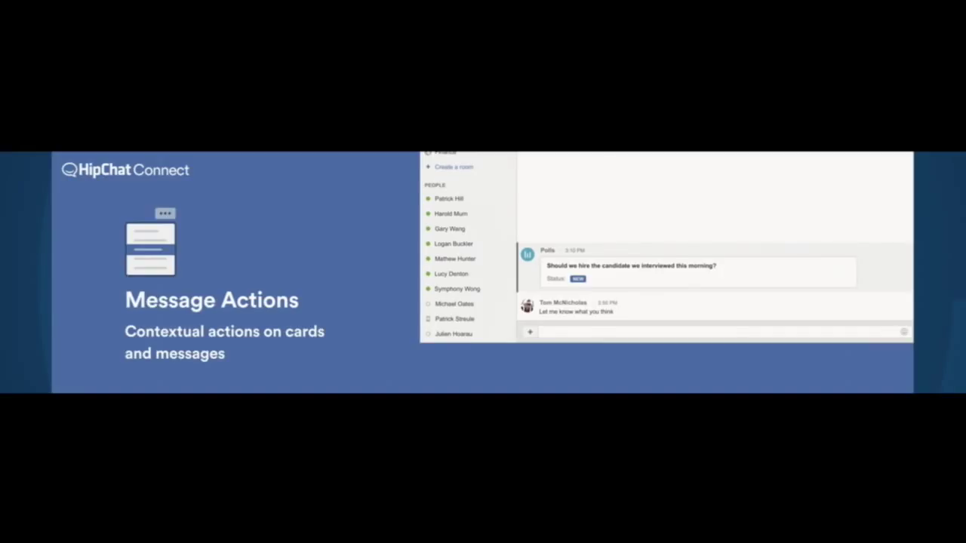
# - Advance to the Message Actions slide with the hiring poll card
pyautogui.click(848, 265)
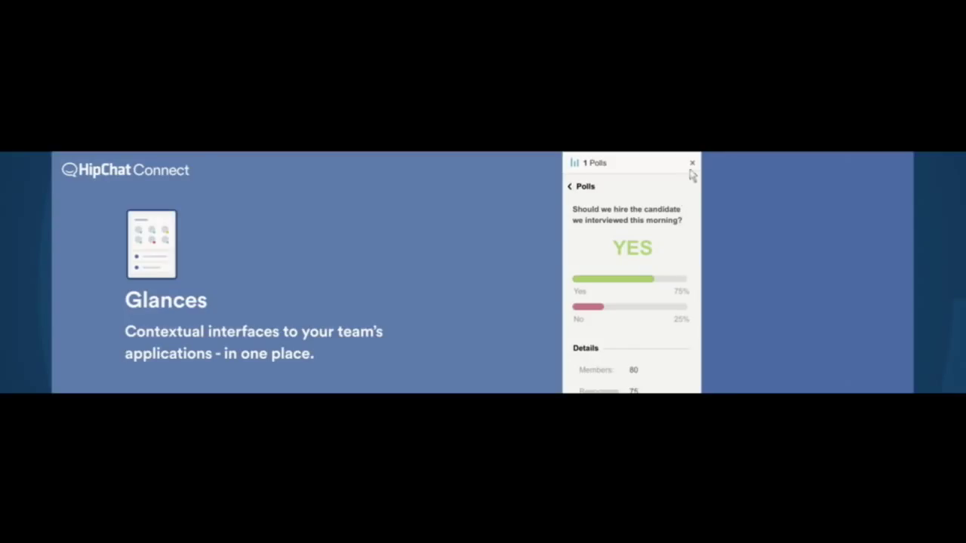
# - Show the Polls glance with the hiring poll results, YES at 79%
pyautogui.click(691, 163)
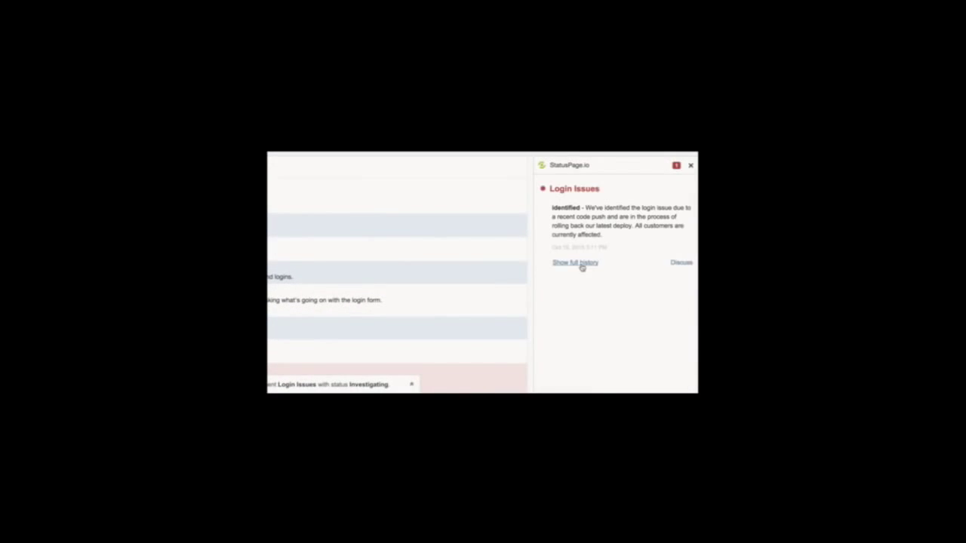
# - Show the Login Issues incident's full StatusPage history, then start a new poll
pyautogui.click(573, 263)
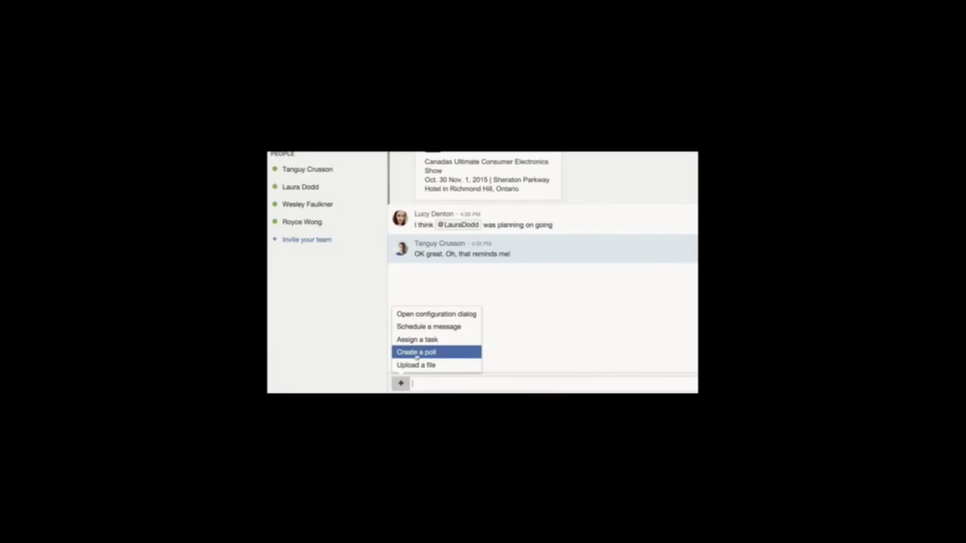
pyautogui.click(416, 352)
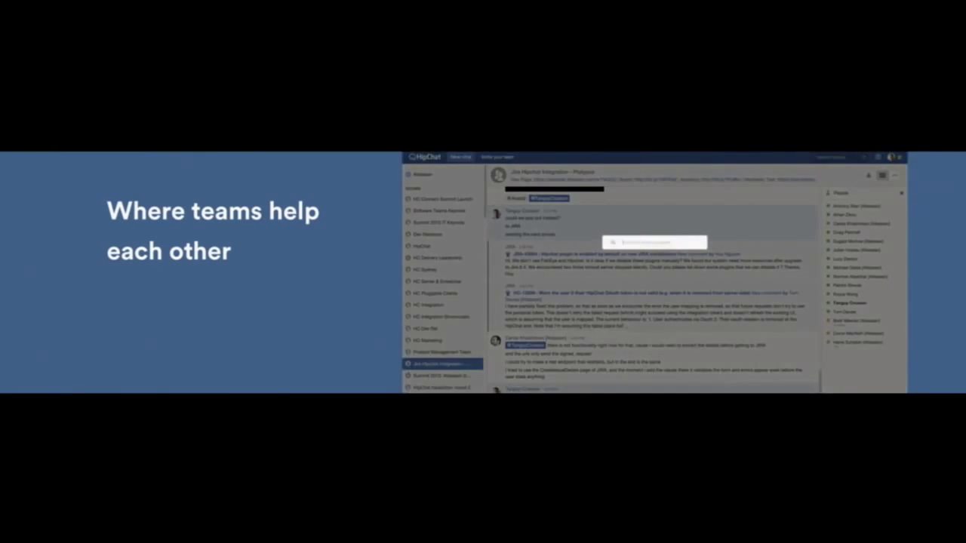
pyautogui.write('Java')
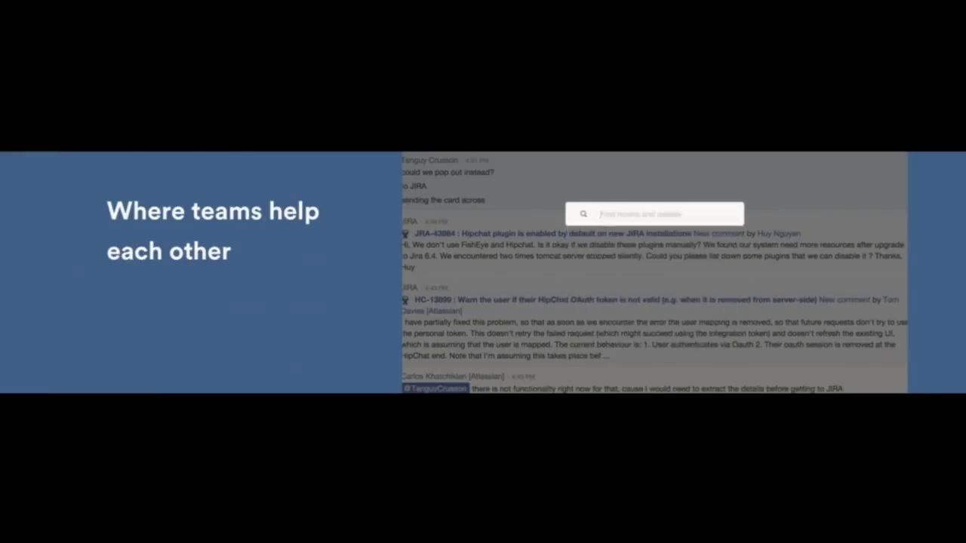
pyautogui.write('hui')
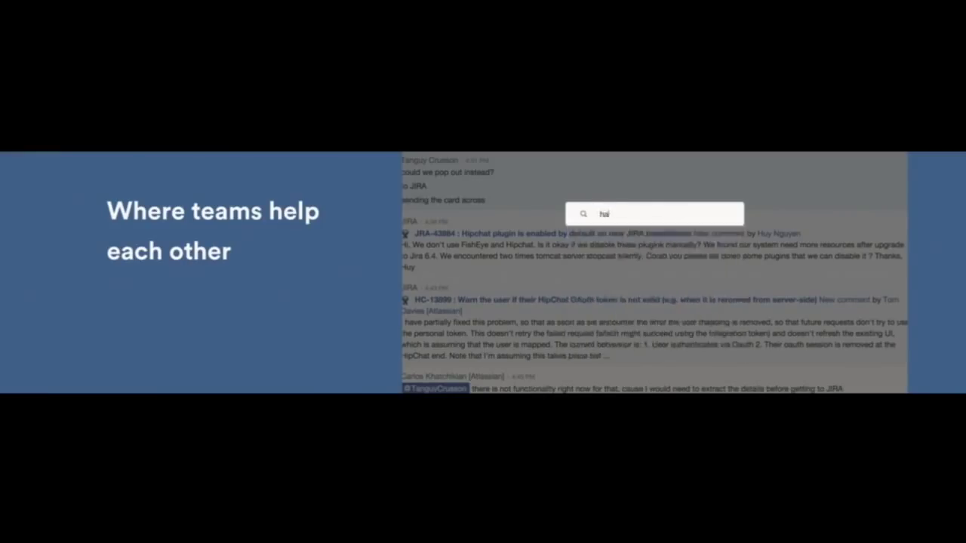
pyautogui.write('h')
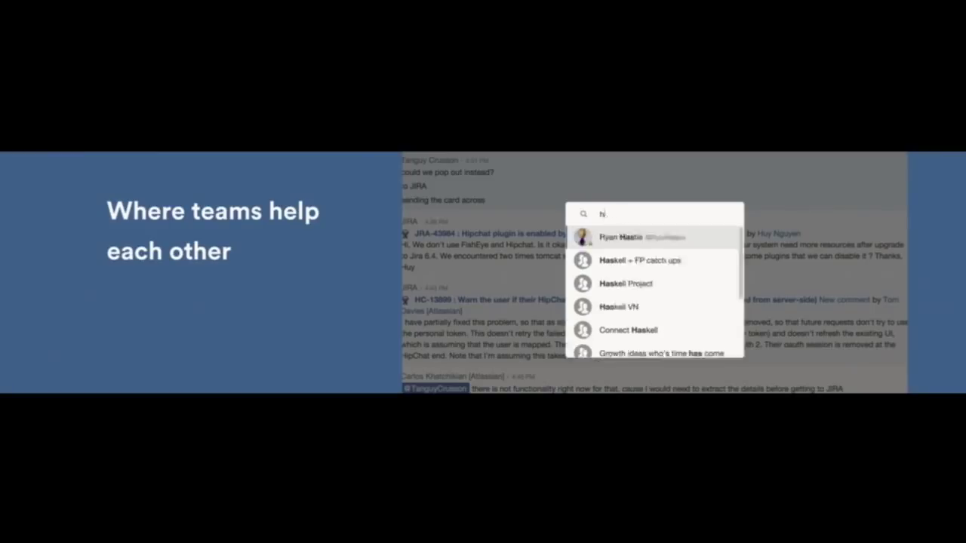
pyautogui.write('nodejs')
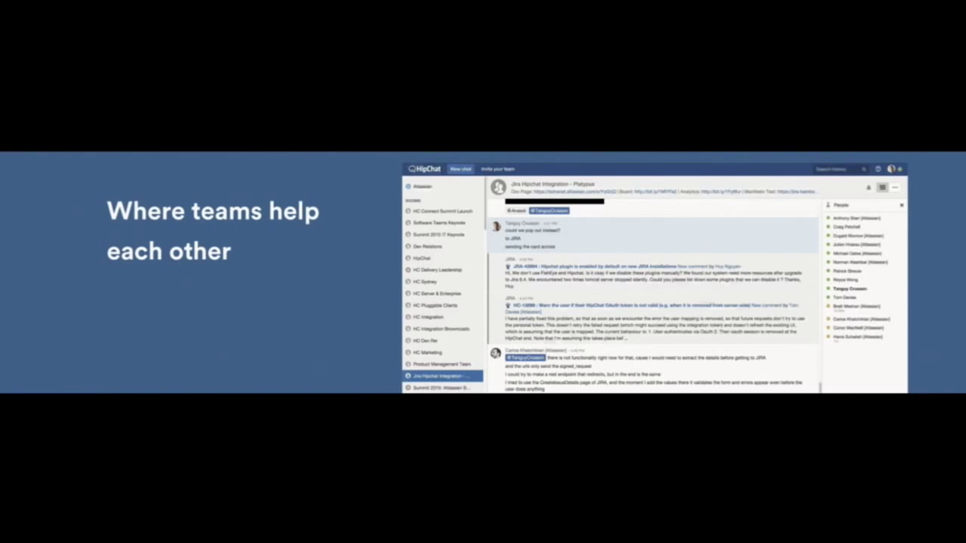
pyautogui.scroll(-3)
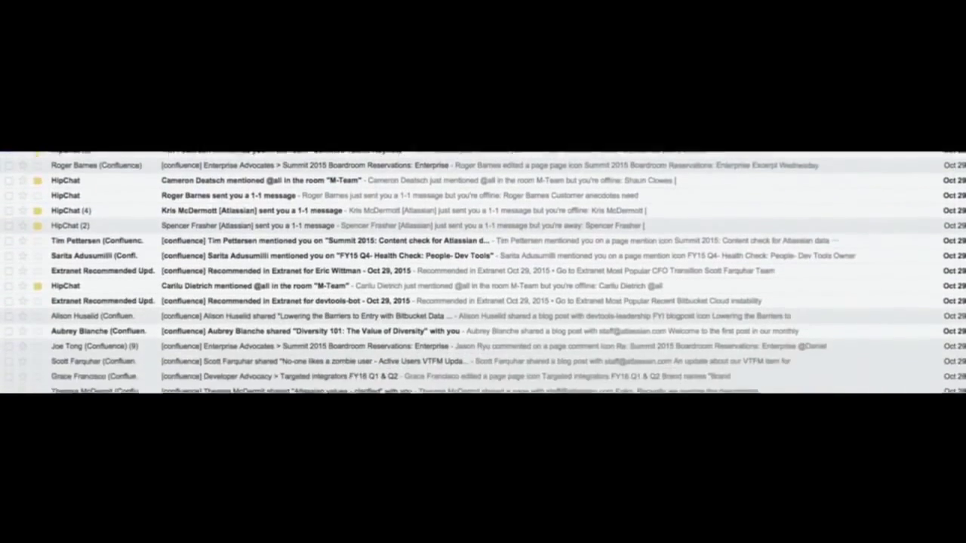
# - Scroll to the 'Where teams work in real-time' Development room scene
pyautogui.scroll(-3)
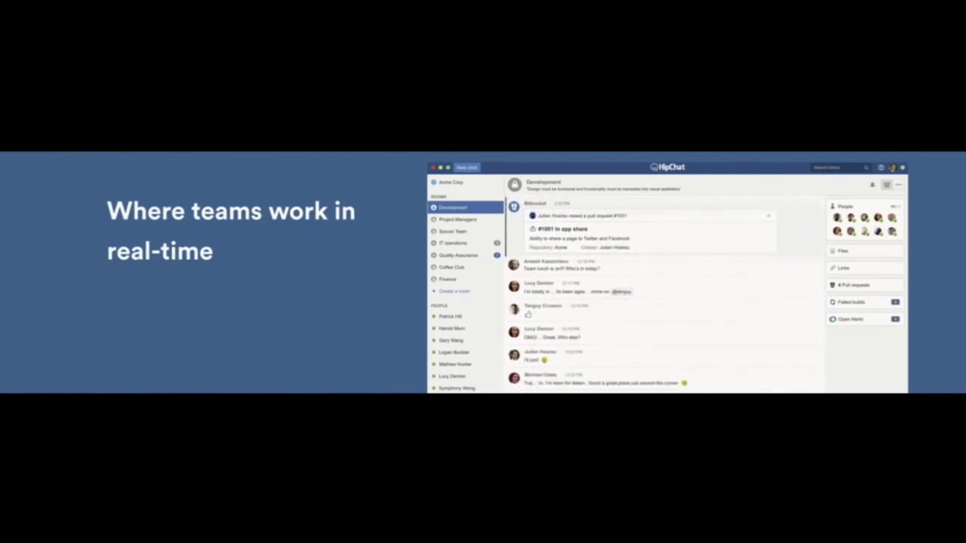
pyautogui.scroll(-3)
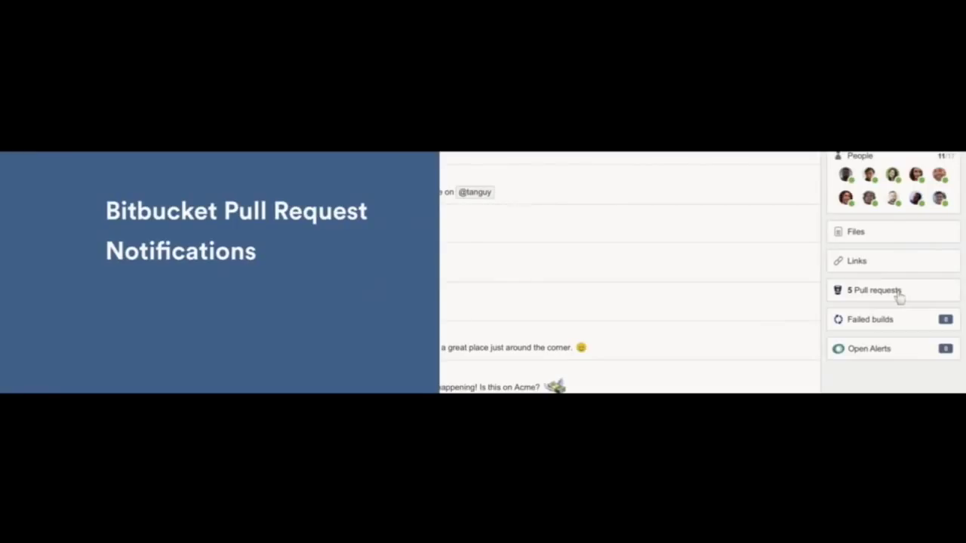
# - Open pull request #1001 'in app share' and show its available actions
pyautogui.click(875, 290)
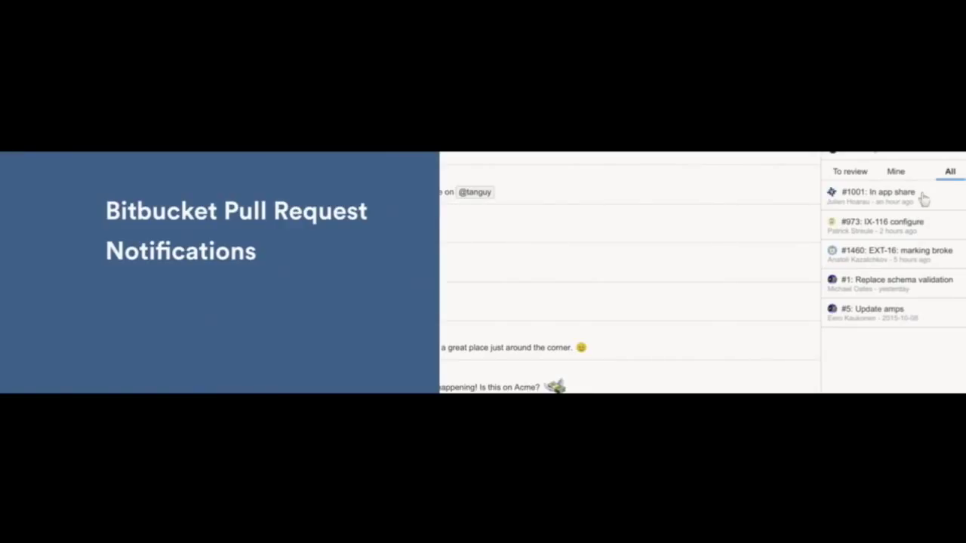
pyautogui.click(880, 191)
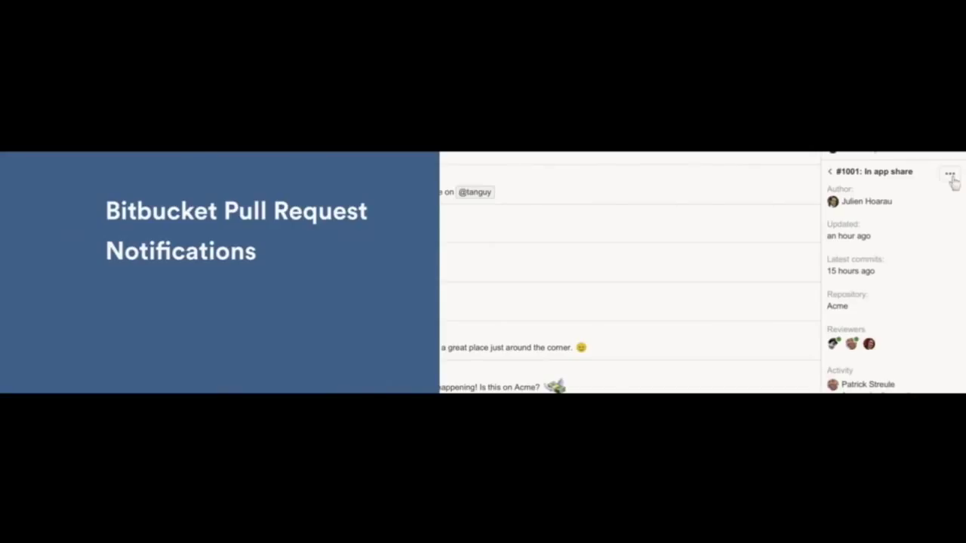
pyautogui.click(950, 172)
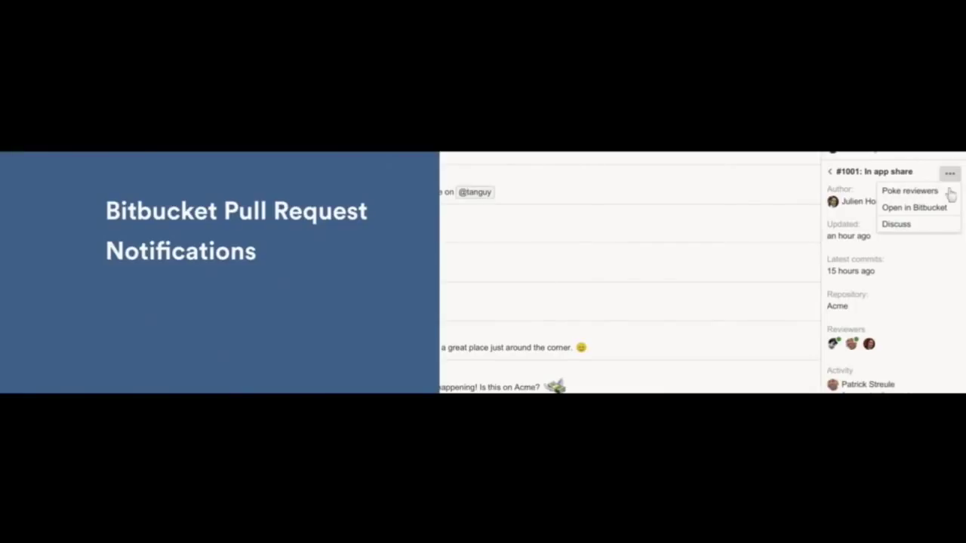
pyautogui.moveTo(908, 190)
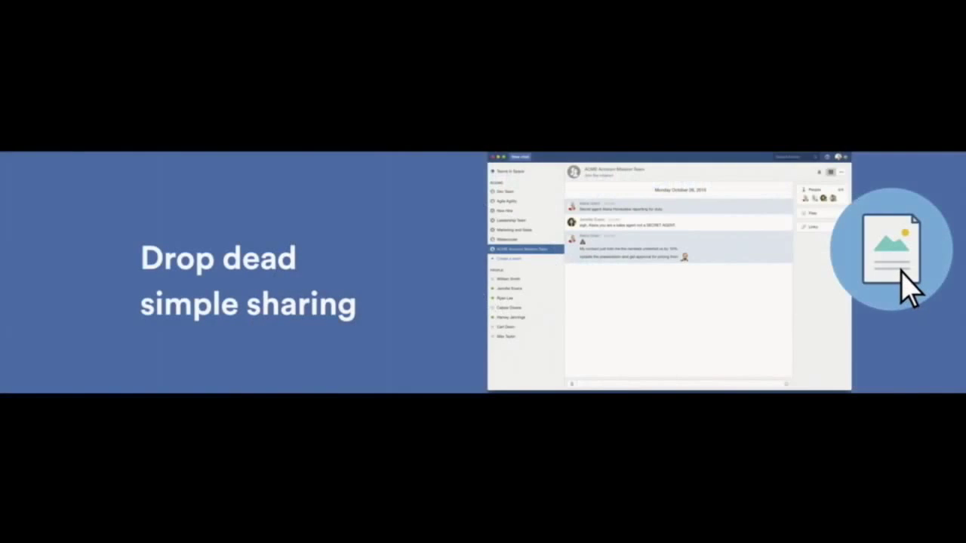
# - Advance to the 'Drop dead simple sharing' slide showing a file beside a HipChat room
pyautogui.moveTo(891, 249); pyautogui.dragTo(661, 362)
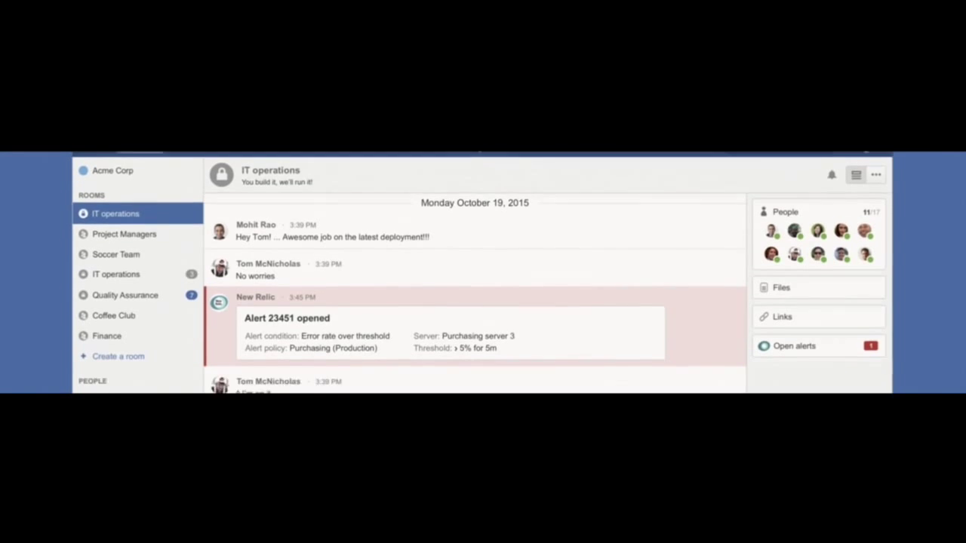
# - Acknowledge Alert 23451 from its actions menu in the IT operations room
pyautogui.scroll(-3)
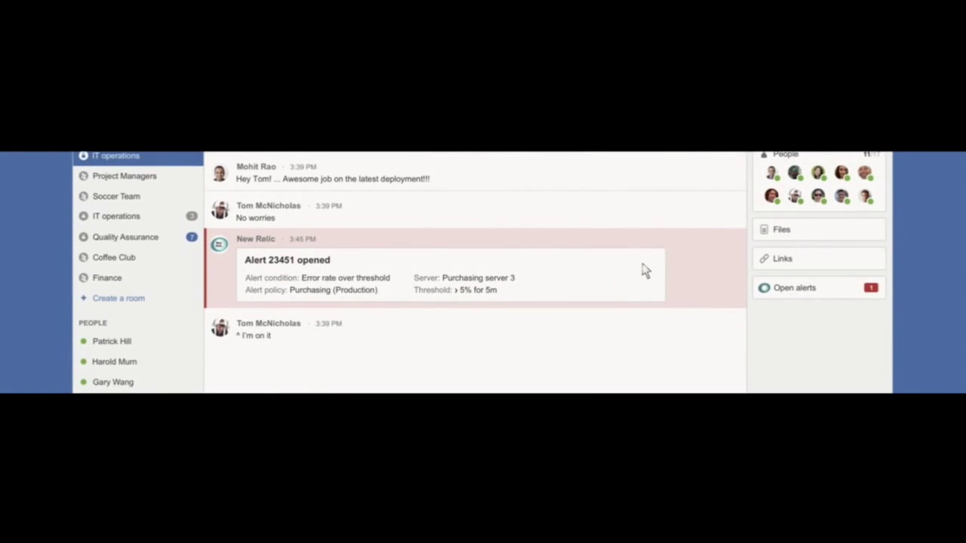
pyautogui.click(649, 260)
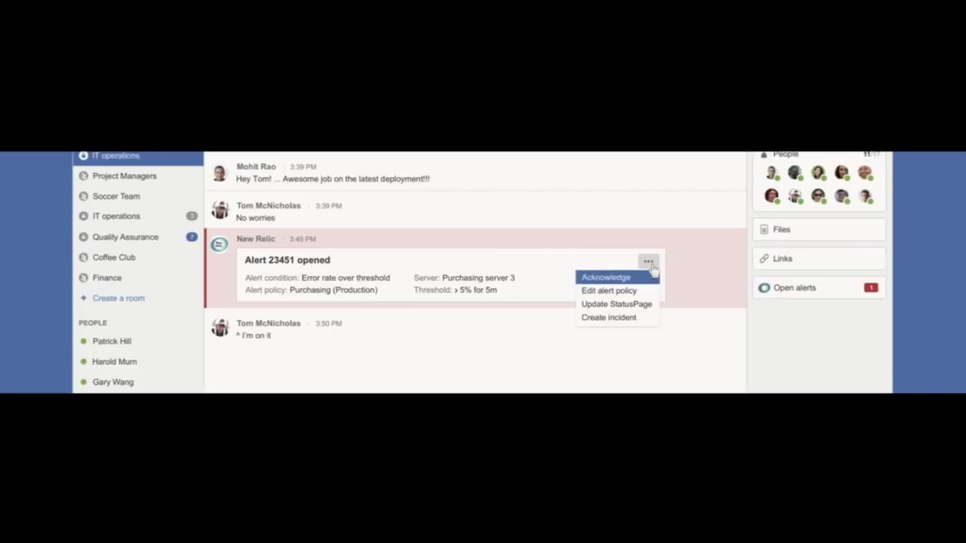
pyautogui.click(606, 276)
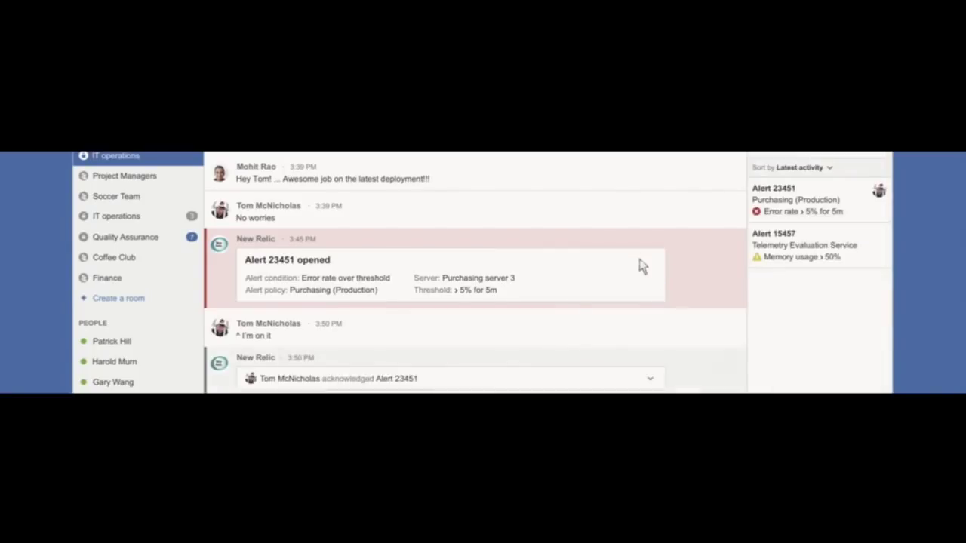
pyautogui.moveTo(857, 202)
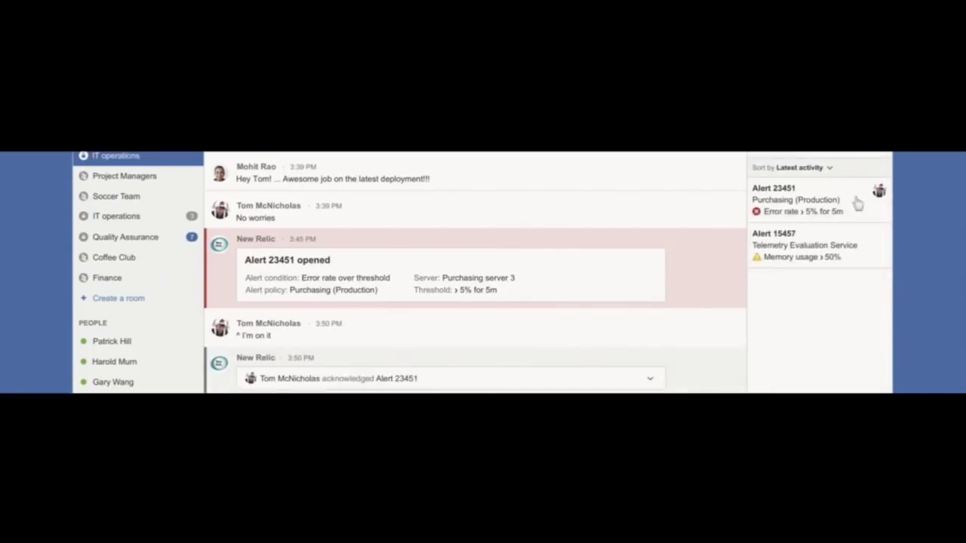
# - Show Alert 23451's incident details and start a StatusPage update for it
pyautogui.click(796, 199)
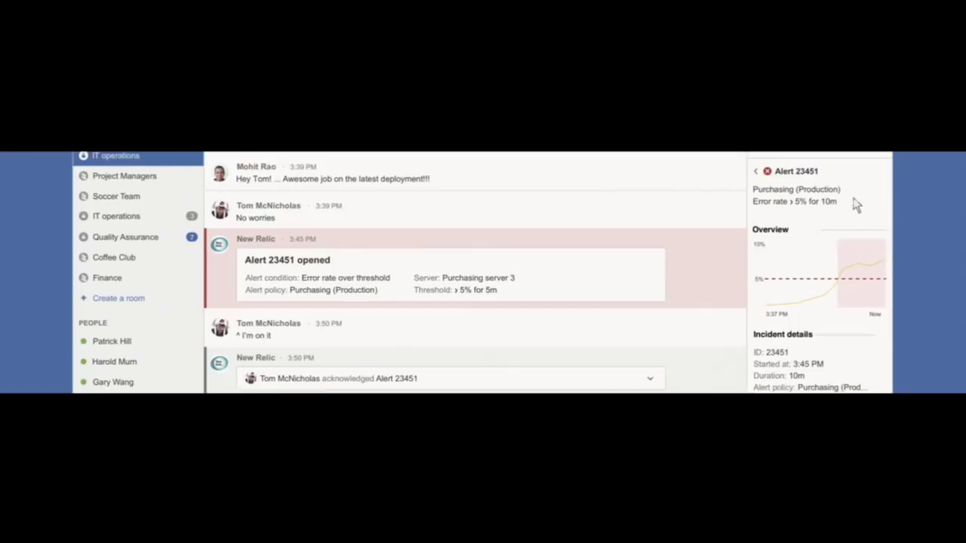
pyautogui.moveTo(878, 179)
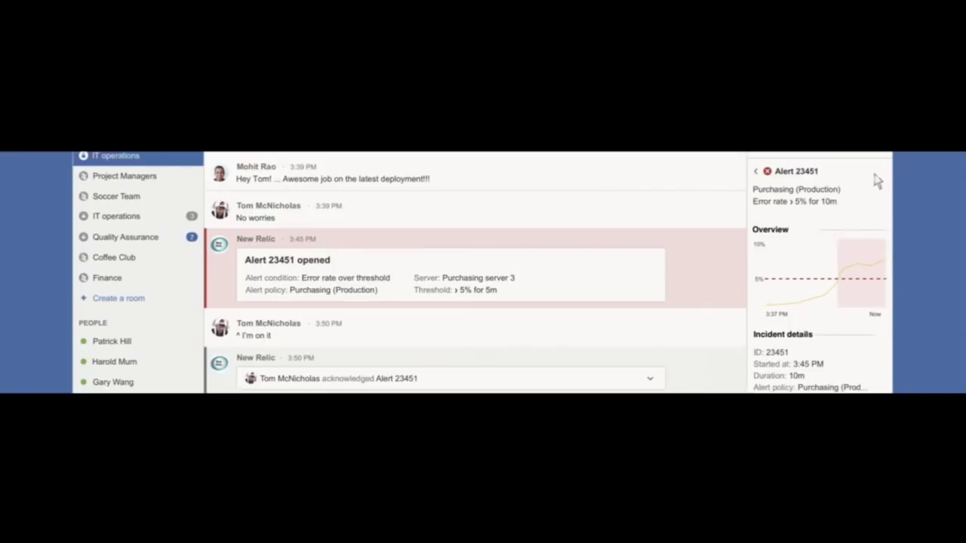
pyautogui.click(875, 172)
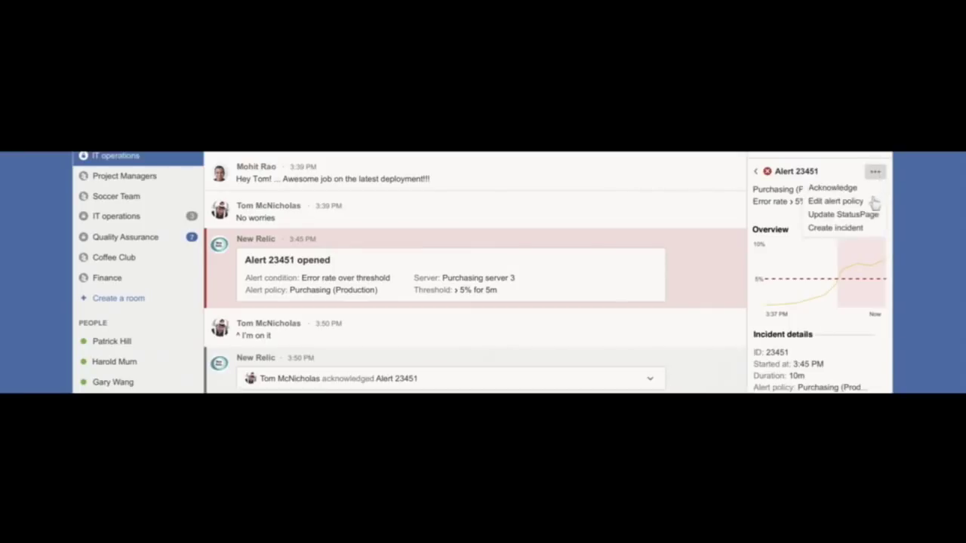
pyautogui.click(834, 228)
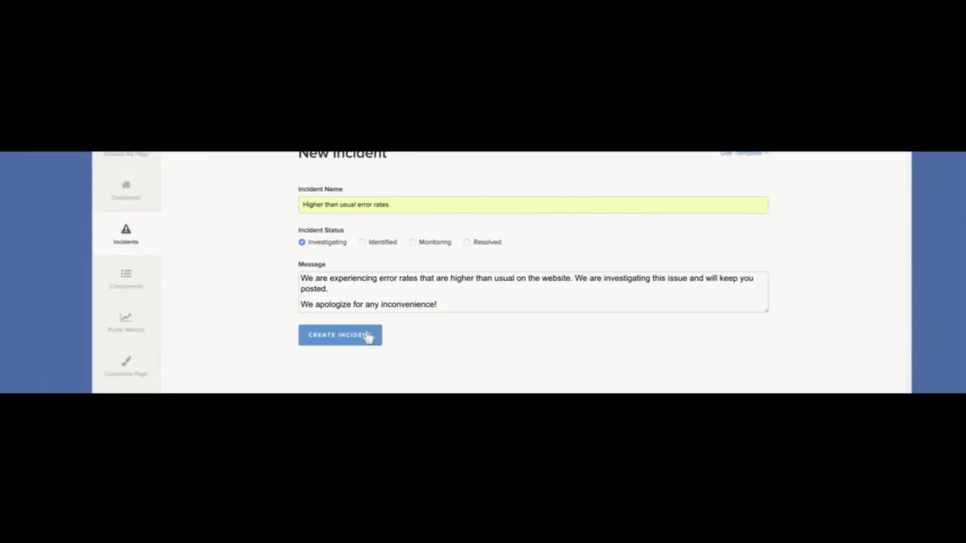
# - Create the prefilled 'Higher than usual error rates' incident with Investigating status
pyautogui.click(339, 335)
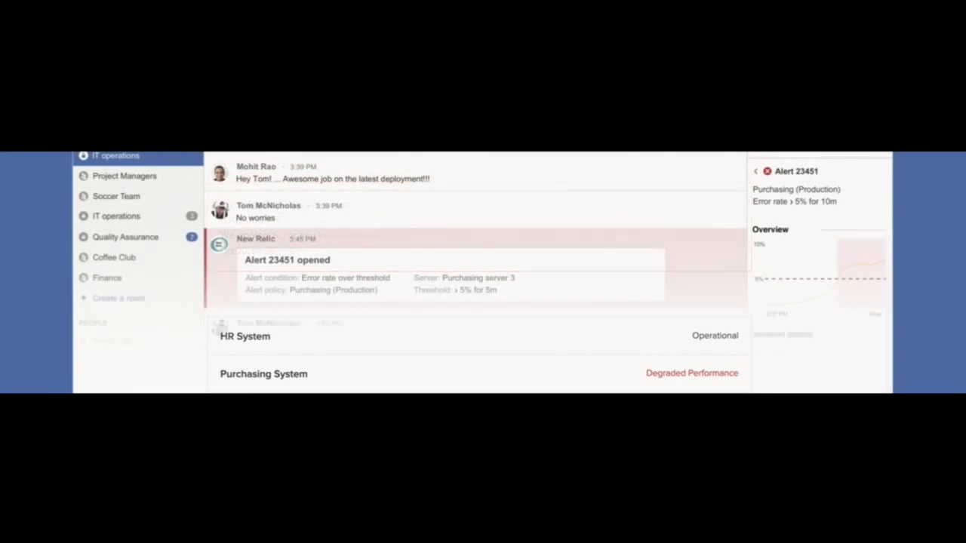
pyautogui.scroll(-3)
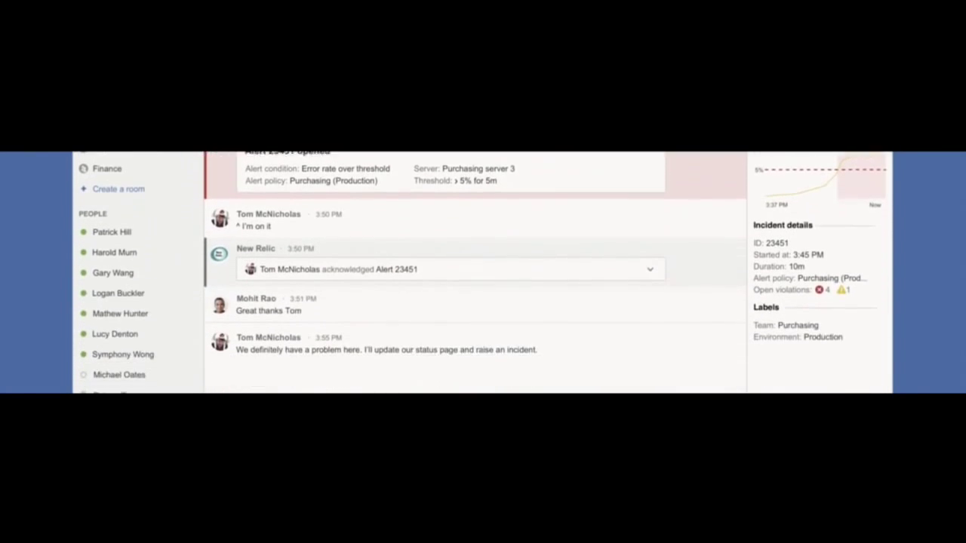
pyautogui.scroll(-3)
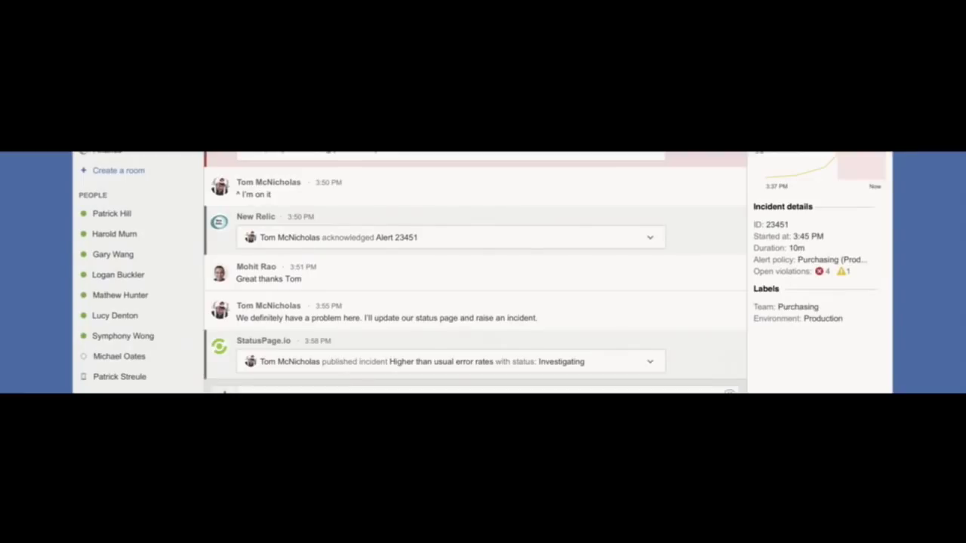
pyautogui.scroll(-3)
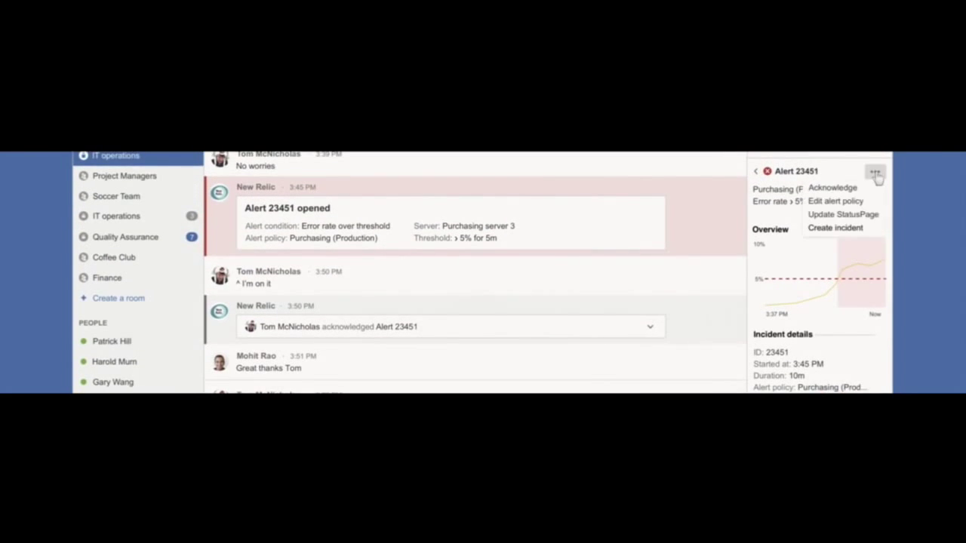
pyautogui.moveTo(838, 228)
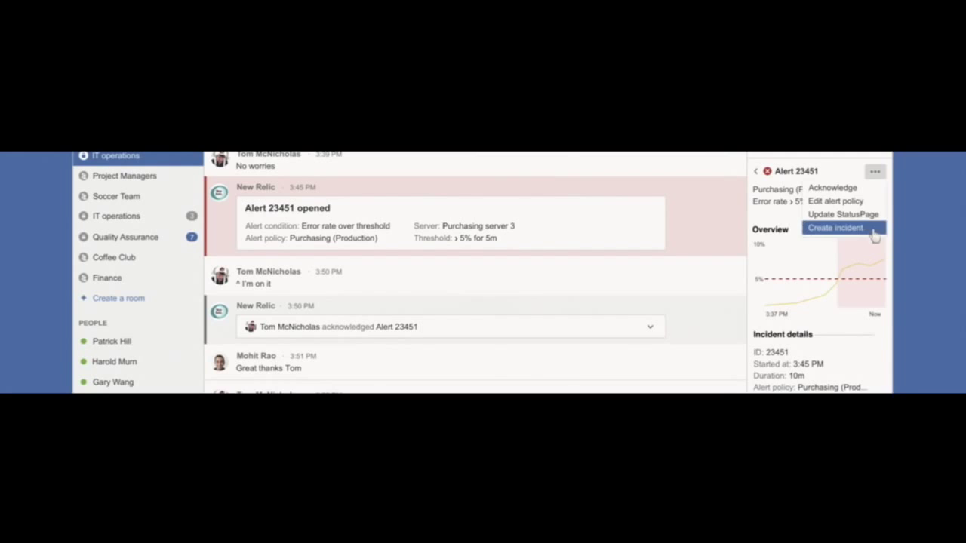
# - Create the Major incident ticket 'Error rate over threshold' for the Purchasing system from Alert 23451
pyautogui.click(836, 228)
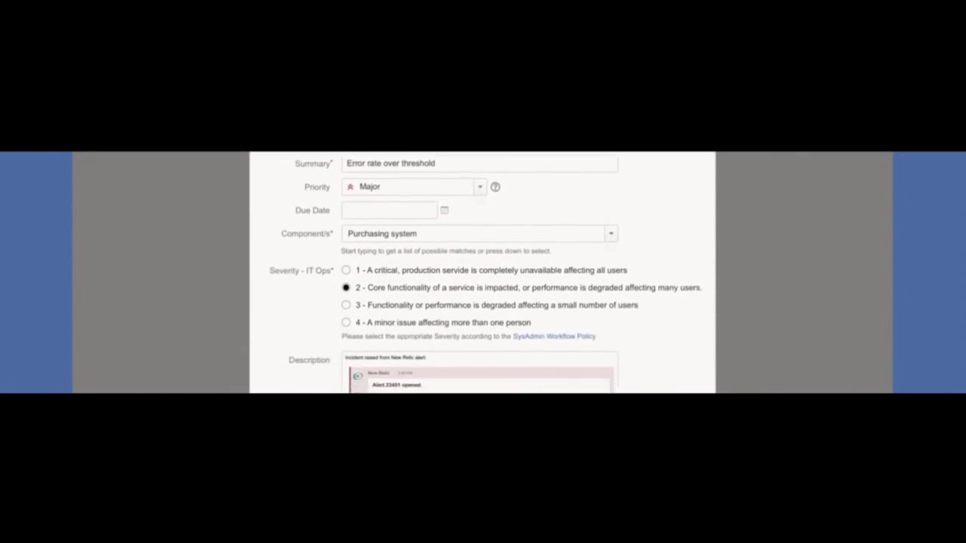
pyautogui.scroll(-3)
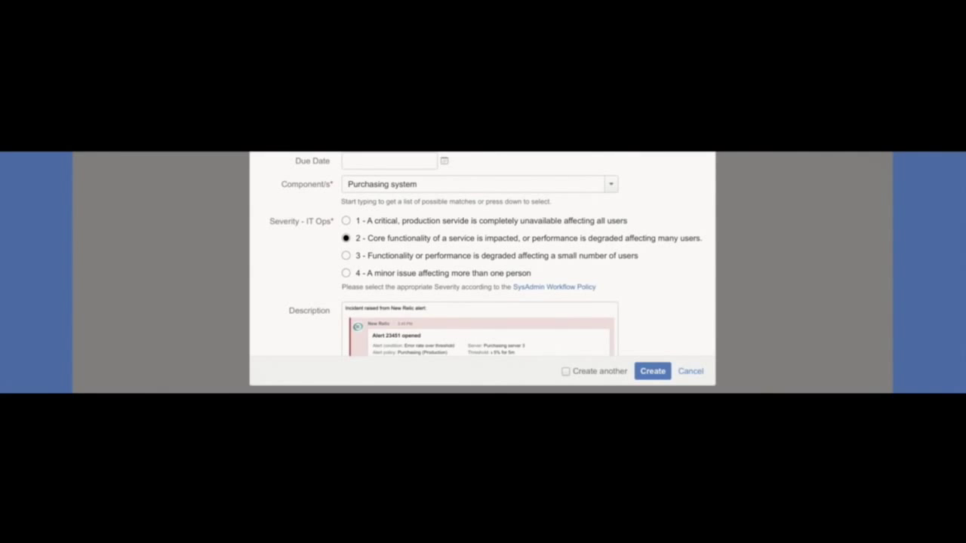
pyautogui.click(651, 371)
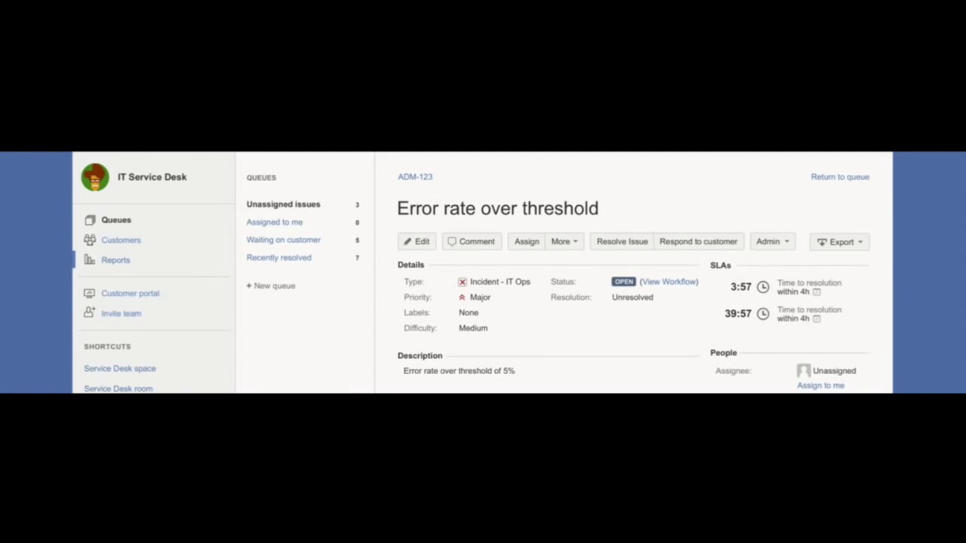
pyautogui.scroll(-3)
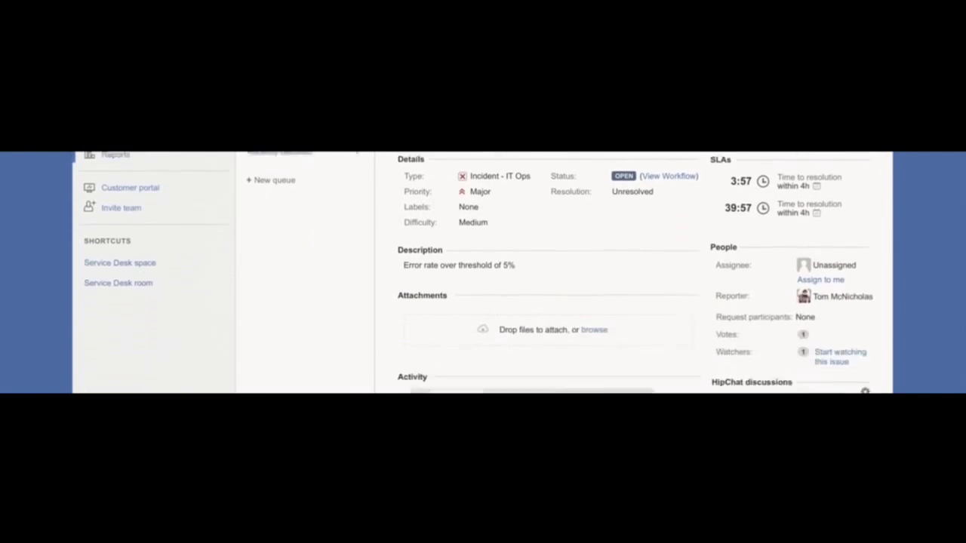
pyautogui.scroll(-3)
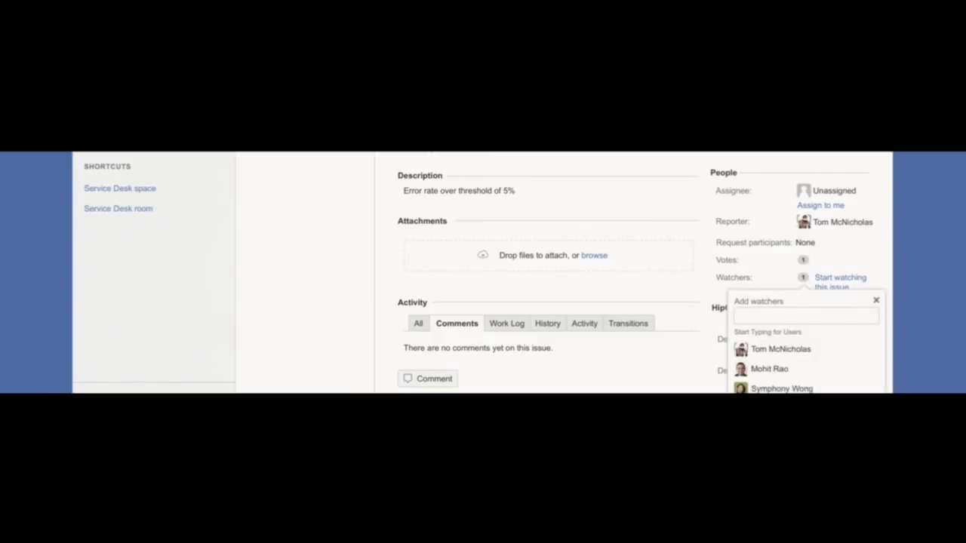
pyautogui.click(875, 299)
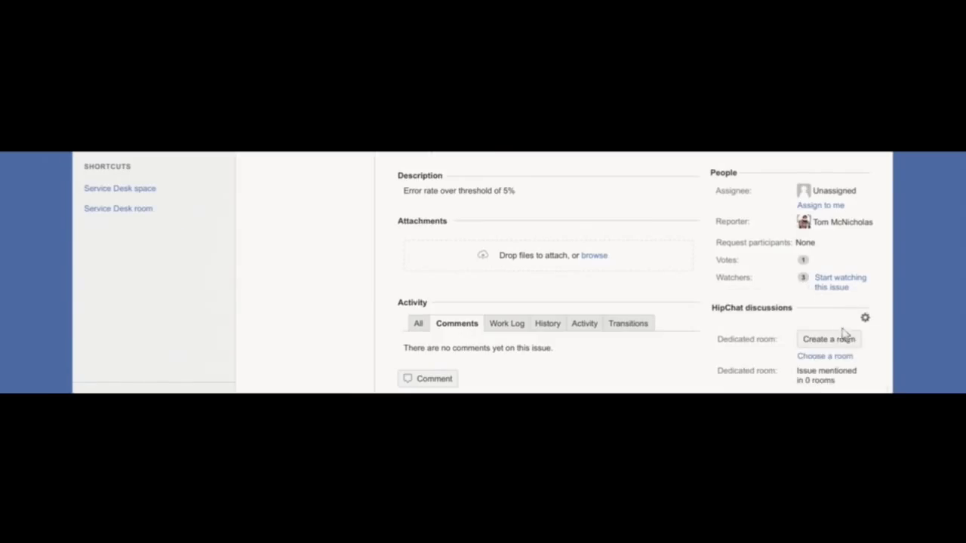
pyautogui.click(827, 338)
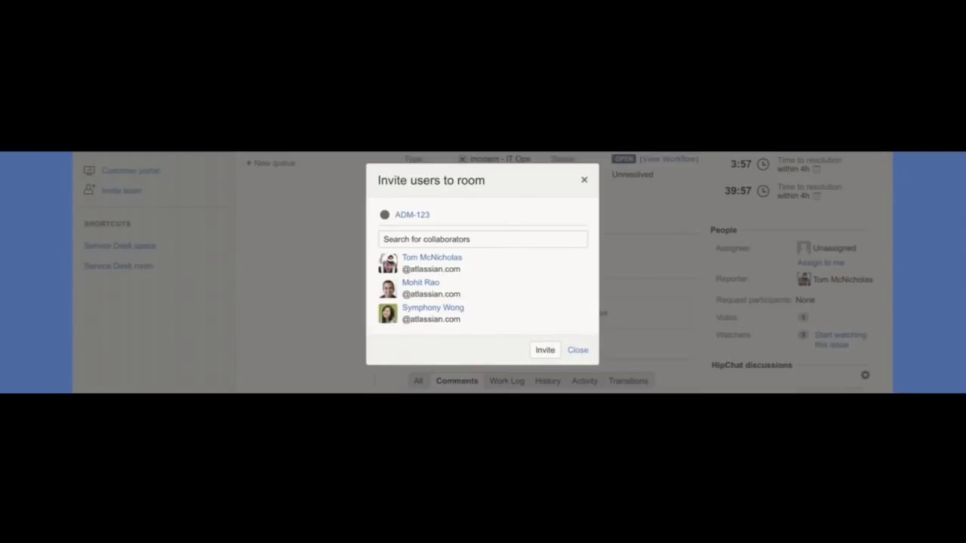
pyautogui.moveTo(545, 350)
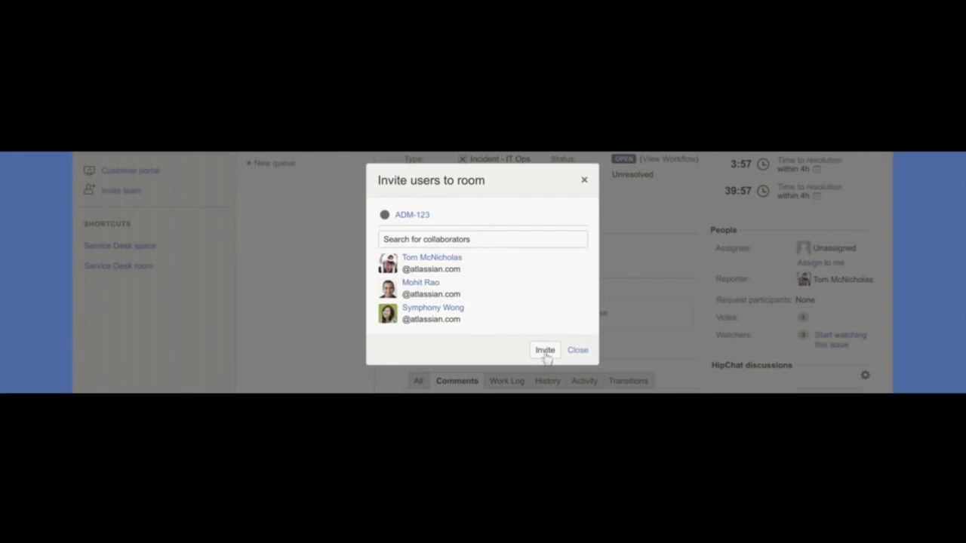
pyautogui.click(545, 350)
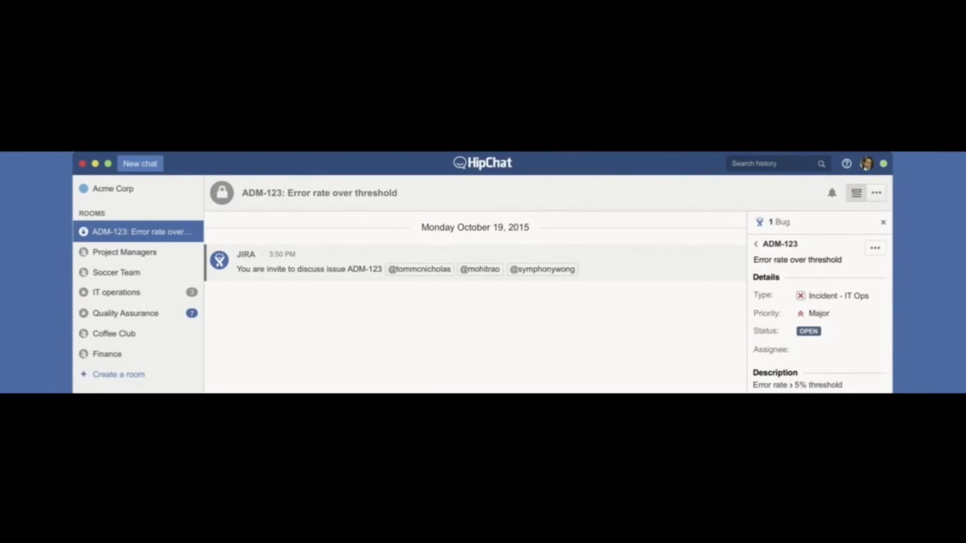